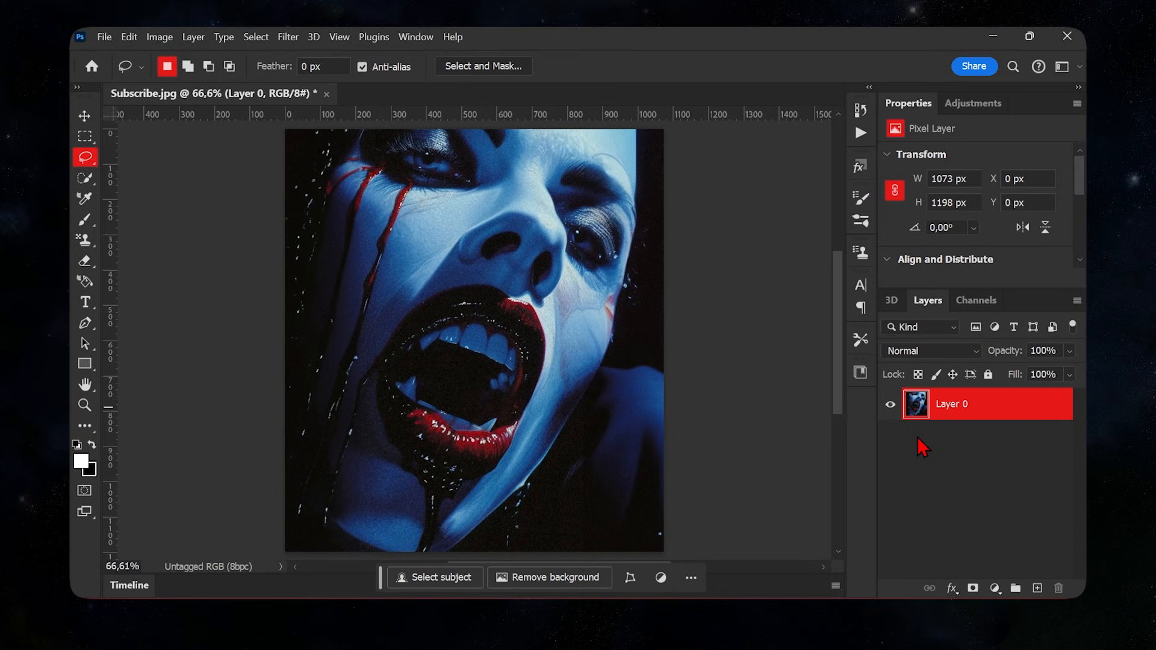
mouse_move(996, 404)
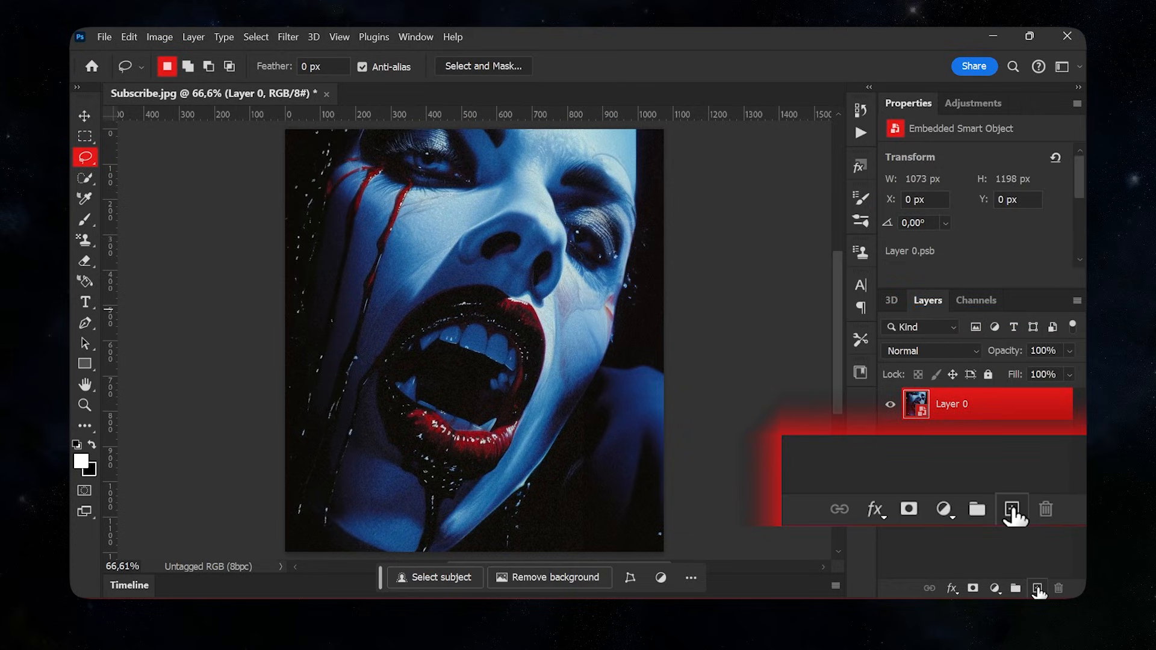
Step: Add a new blank layer above the portrait smart object
left_click(1012, 508)
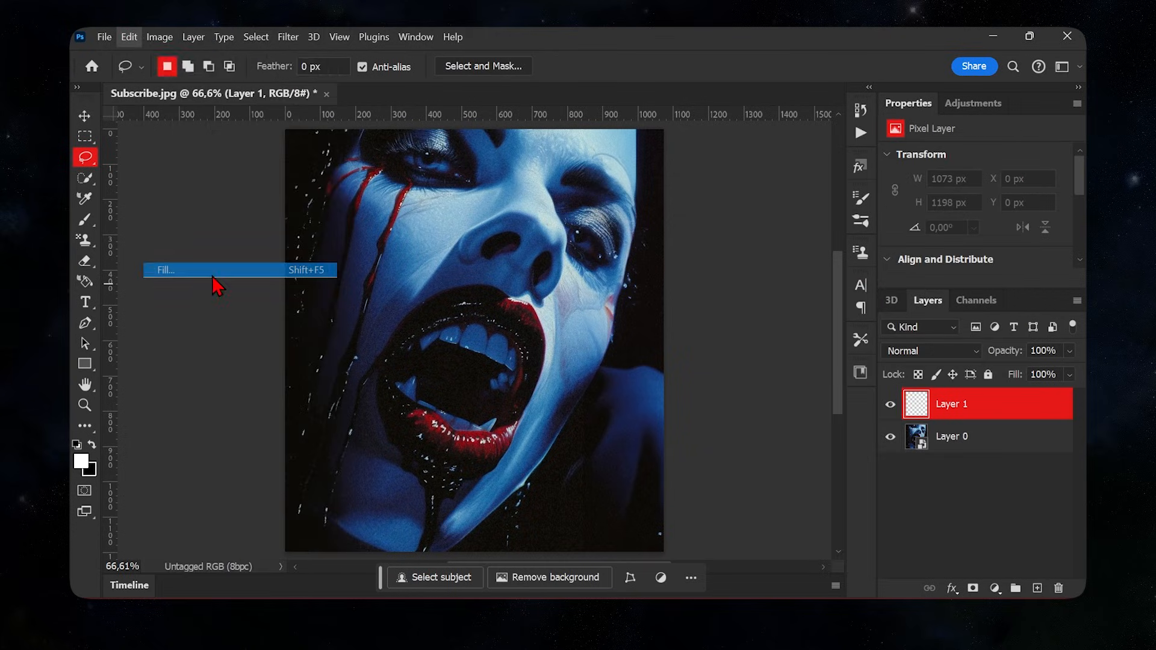
Step: Fill the new layer with 50% grey, duplicate it, and select the original grey layer
left_click(167, 269)
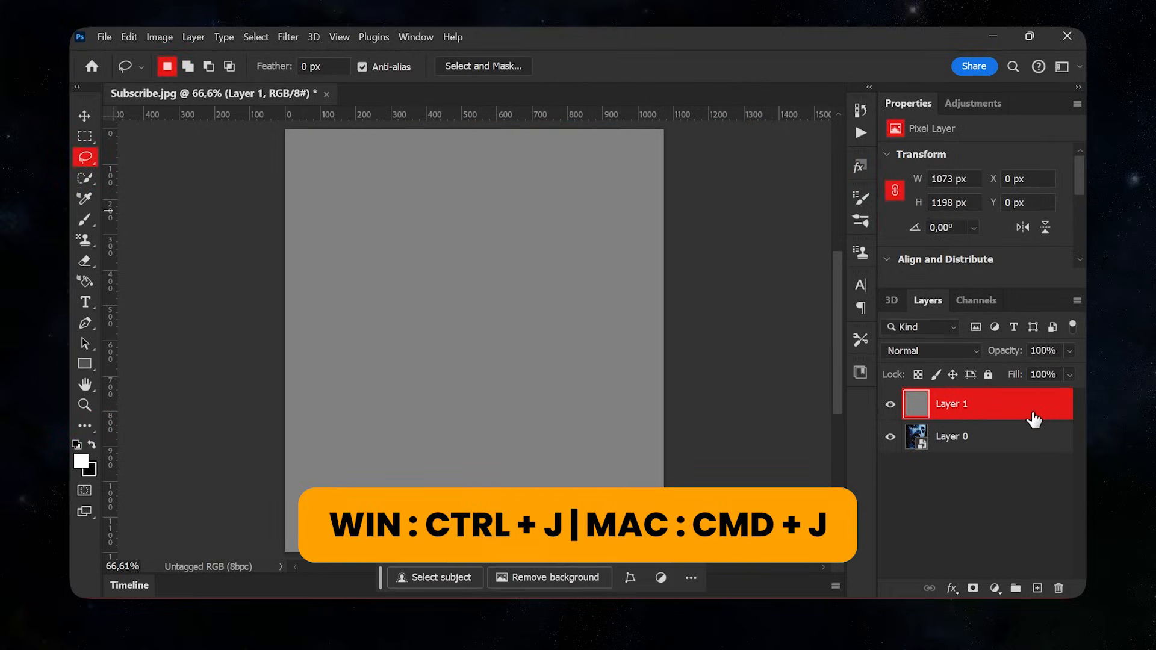
key("ctrl+j")
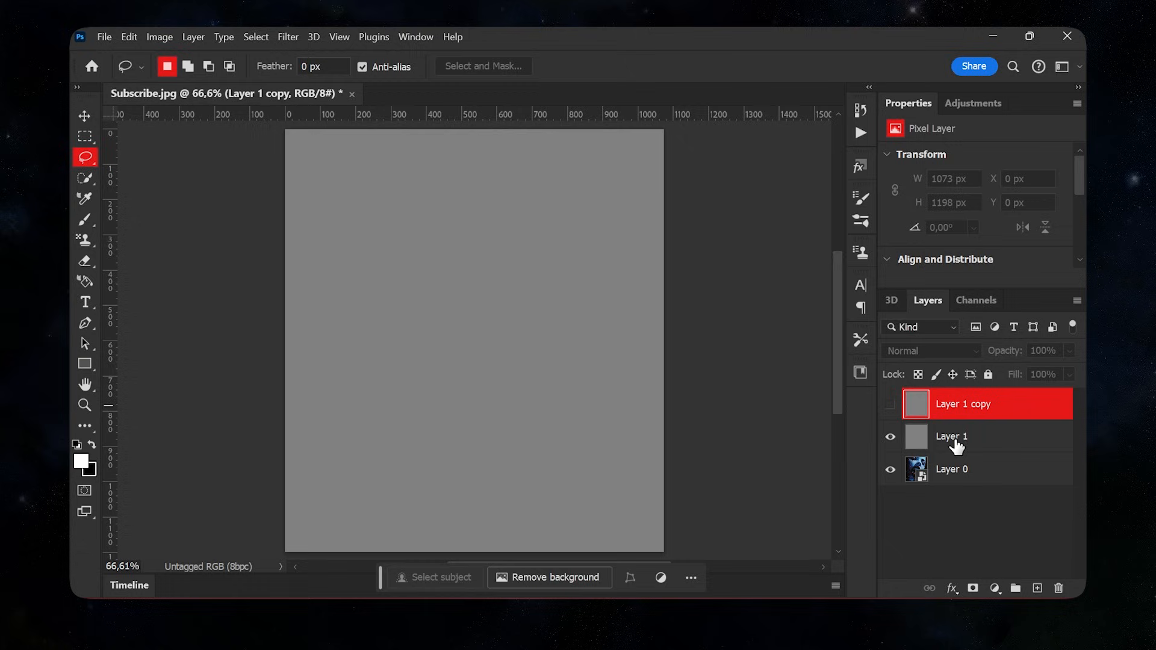
left_click(951, 436)
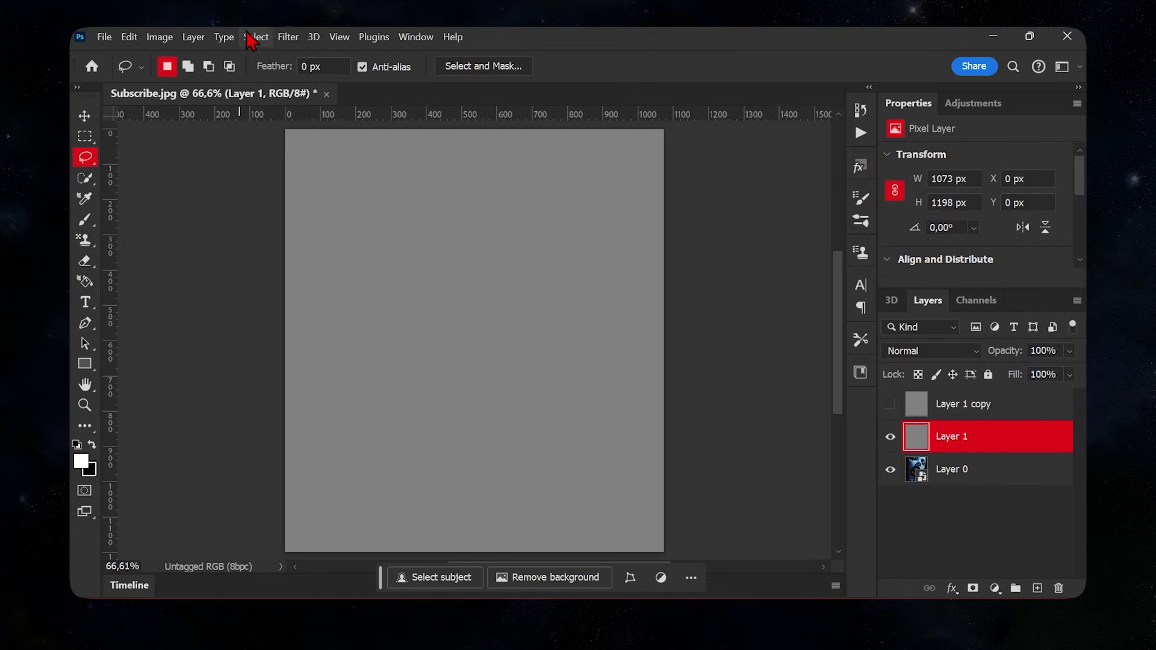
Step: Apply Camera Raw grain (Amount 100, Size 25, Roughness 80) to the grey layer and blend it over the portrait
left_click(288, 38)
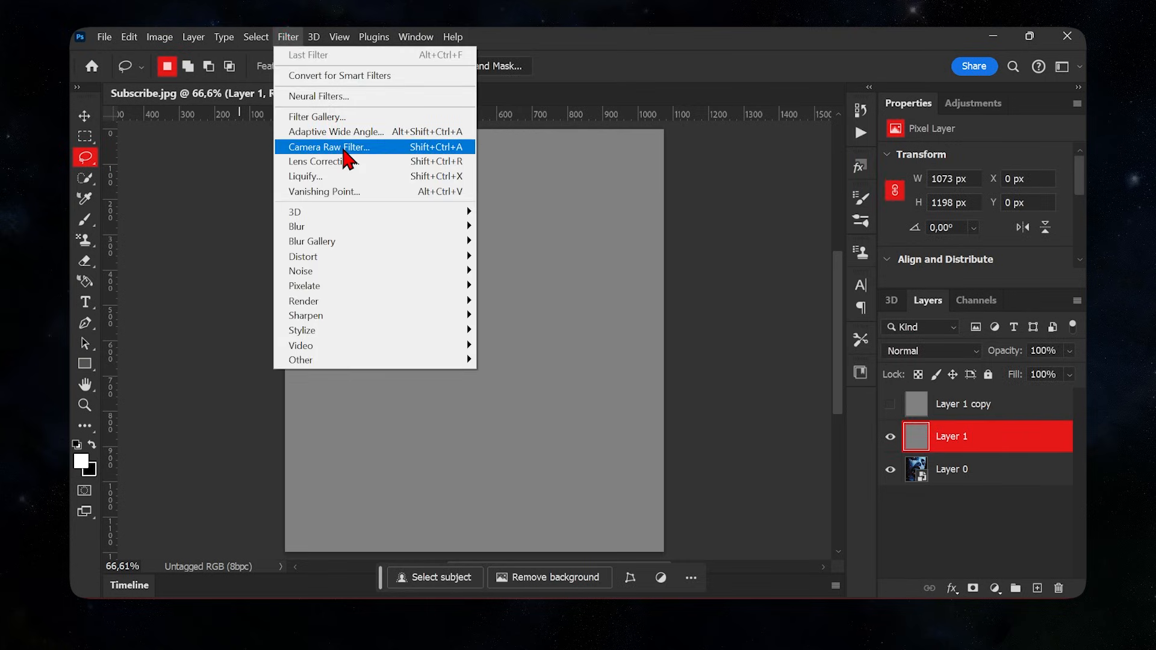
left_click(327, 147)
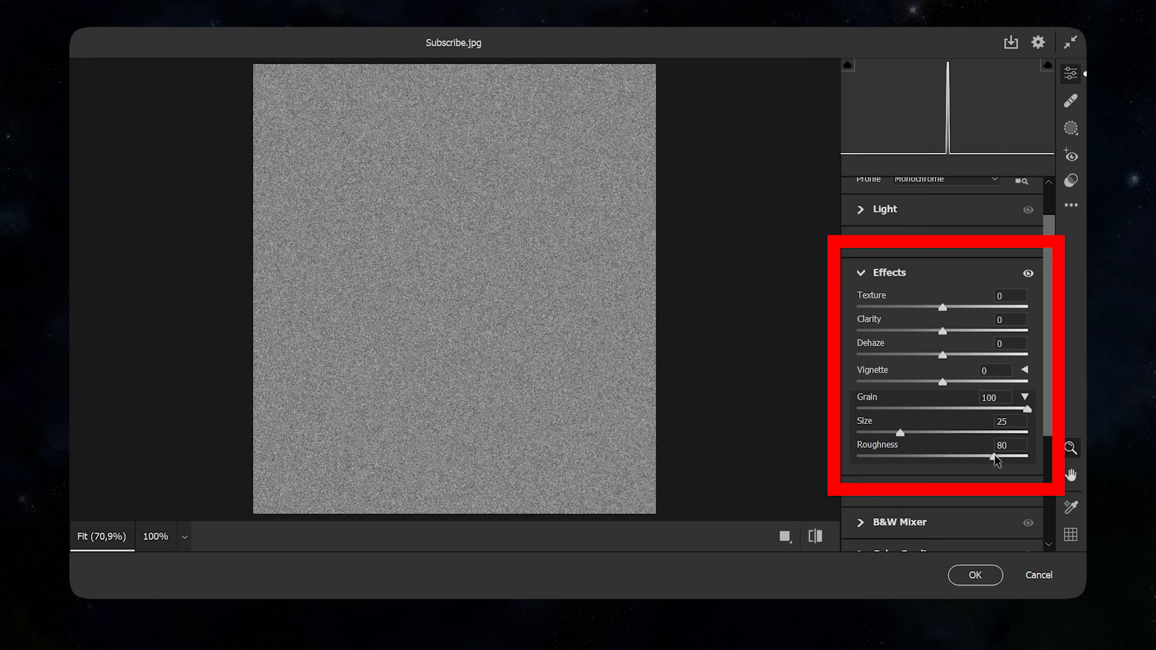
left_click(974, 575)
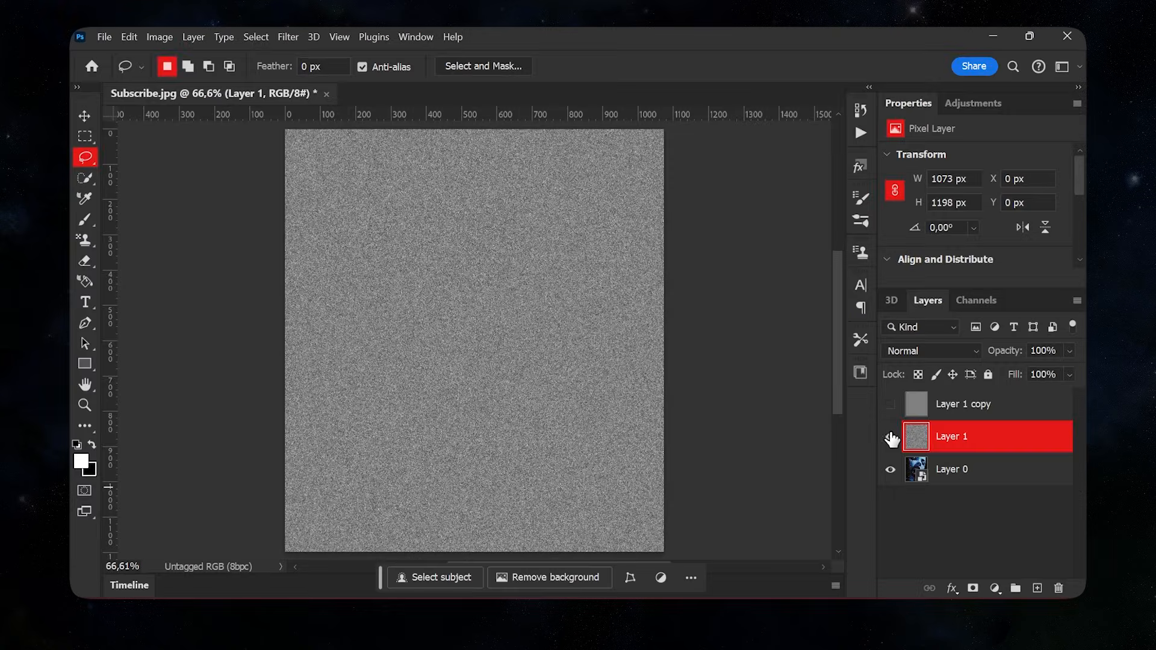
left_click(890, 436)
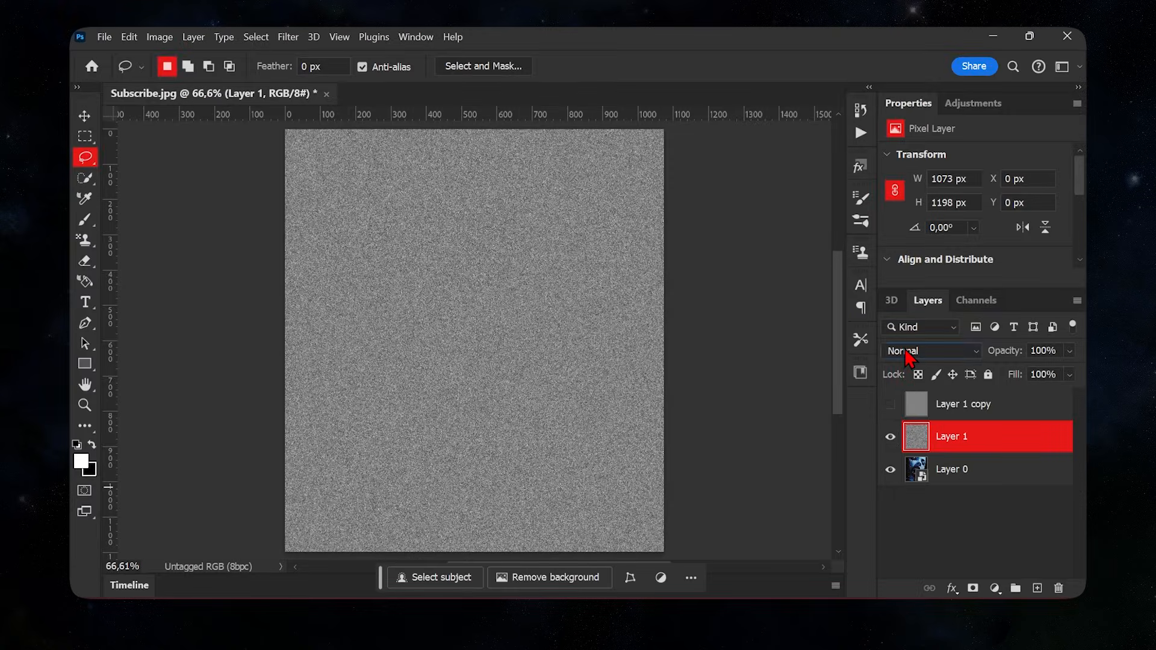
left_click(963, 403)
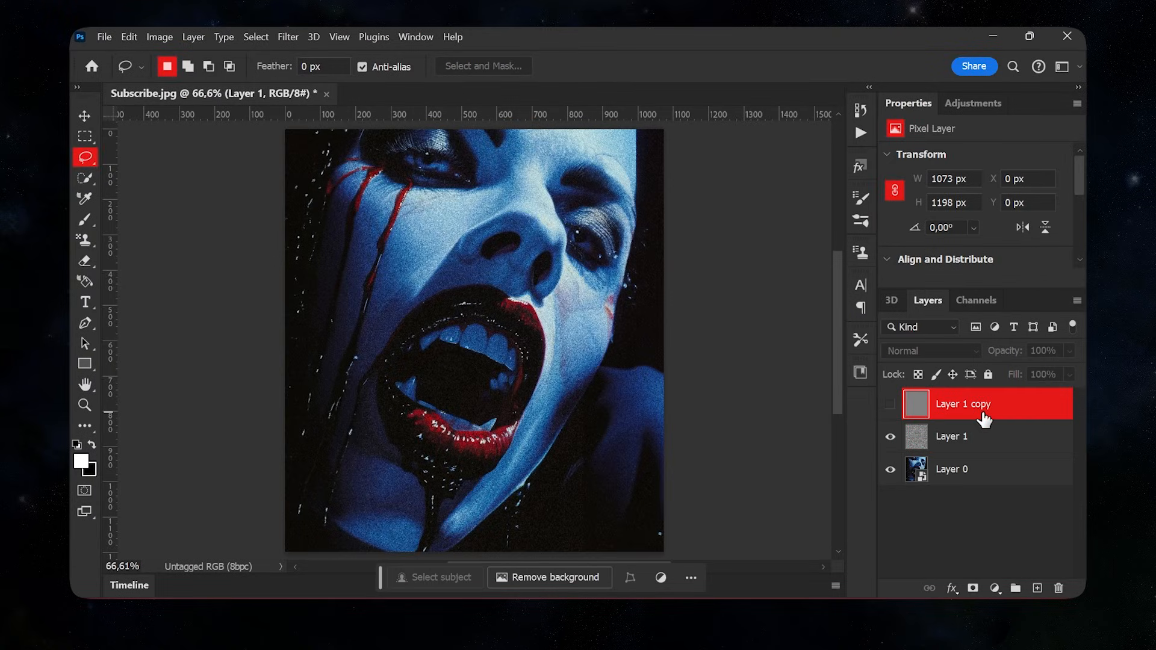
Step: Convert the grey copy into a smart object and head to the Filter menu
right_click(963, 403)
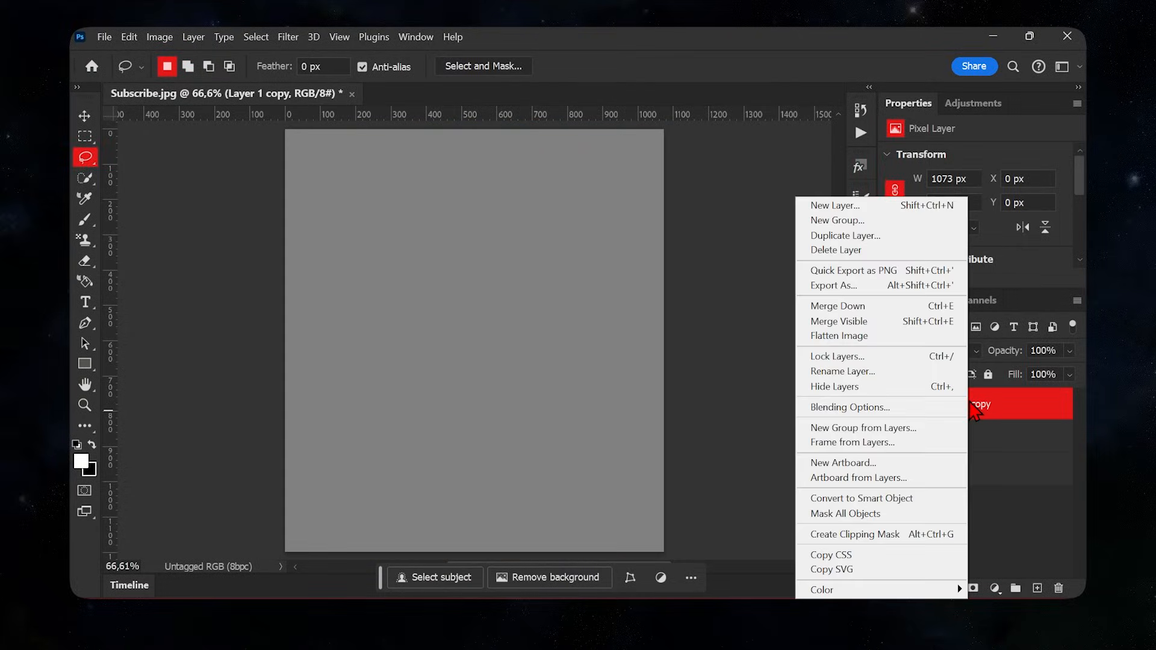
left_click(859, 497)
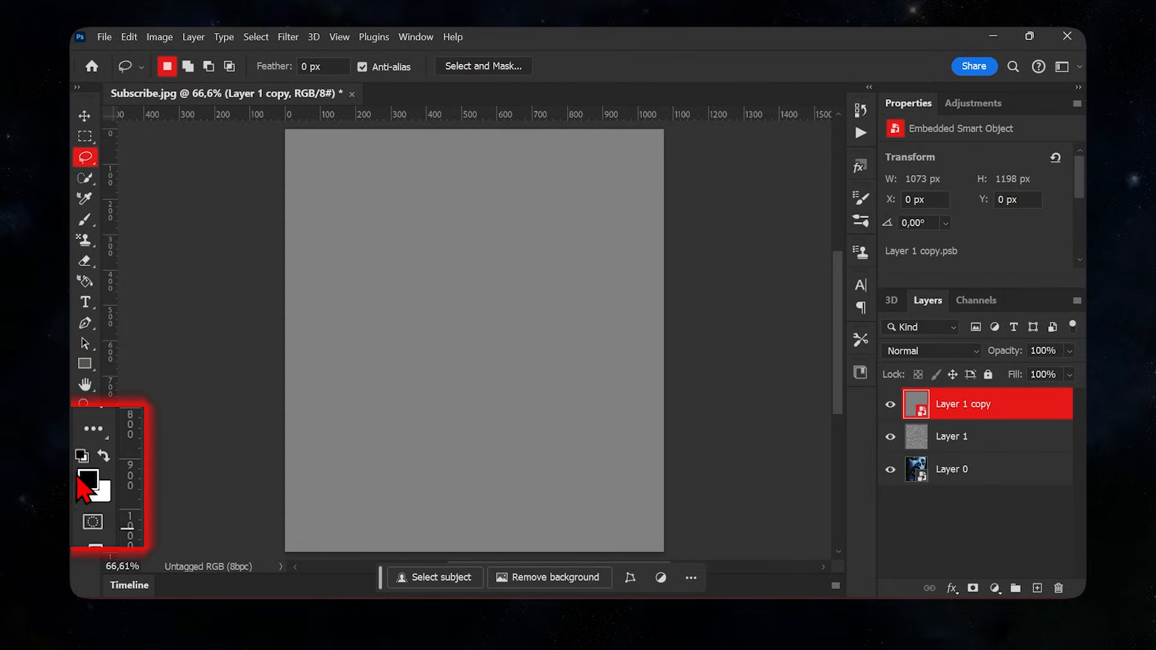
mouse_move(100, 493)
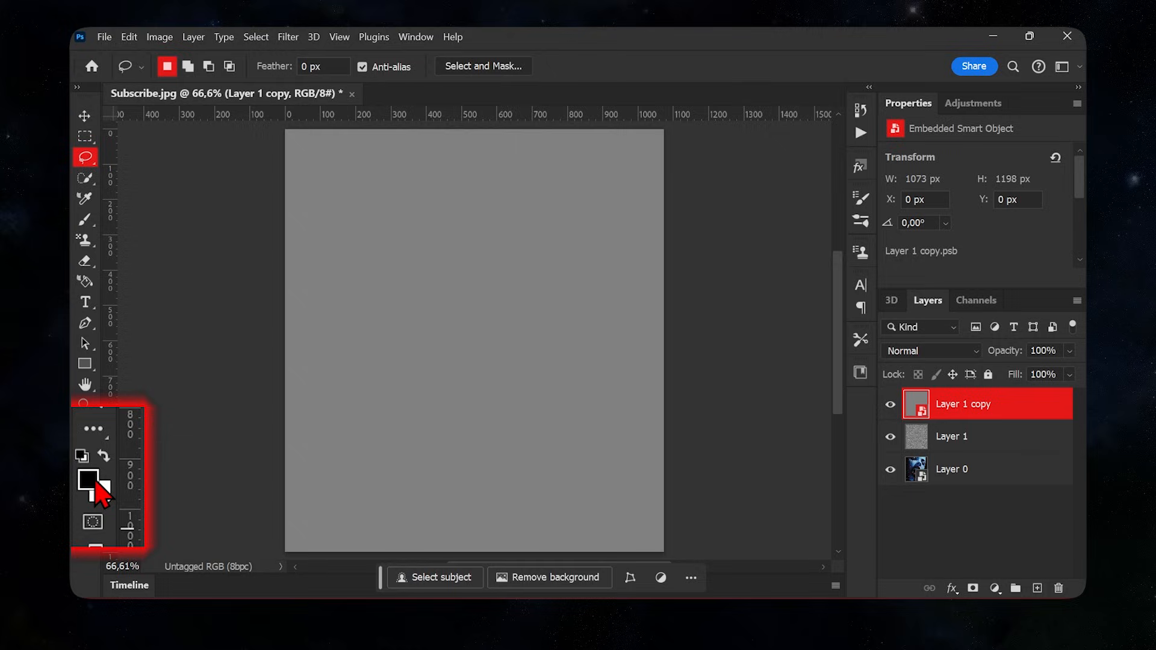
left_click(288, 38)
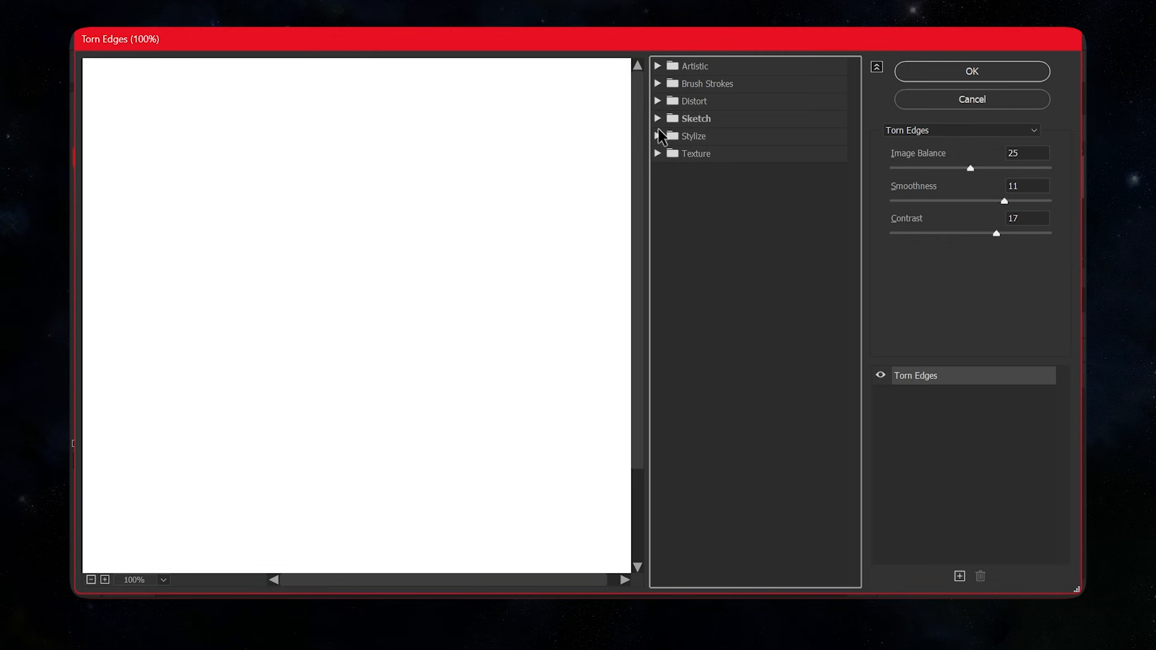
Step: Apply Reticulation (Density 40, Foreground 15, Background 3) from Sketch and add a second effect layer
left_click(658, 118)
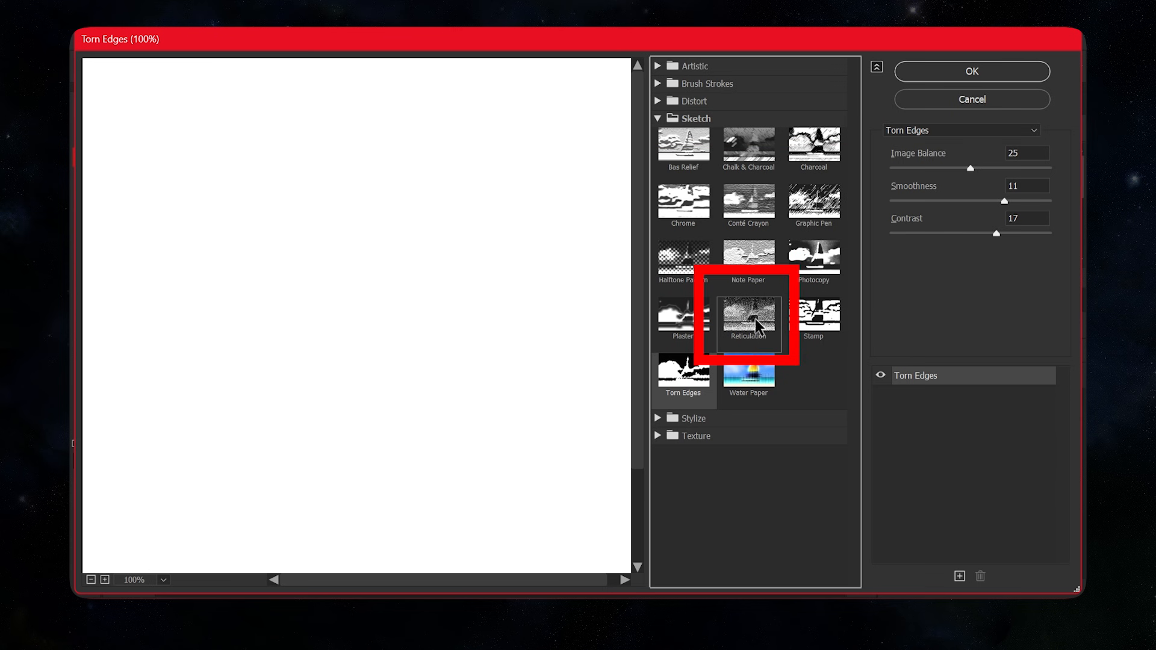
left_click(748, 318)
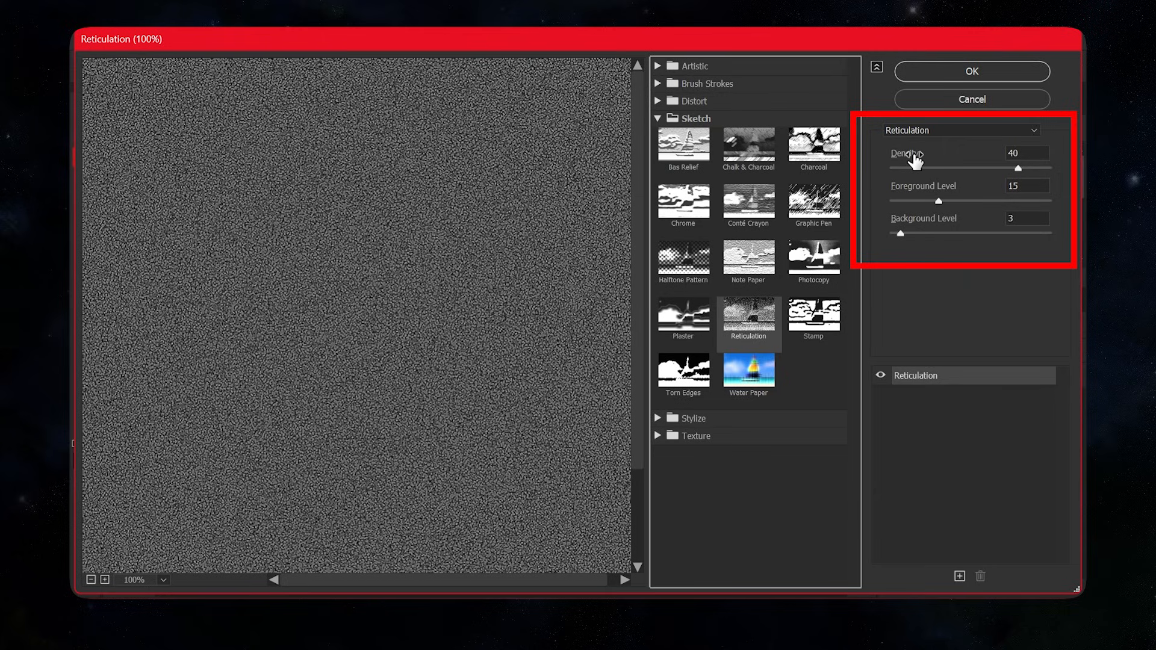
mouse_move(959, 577)
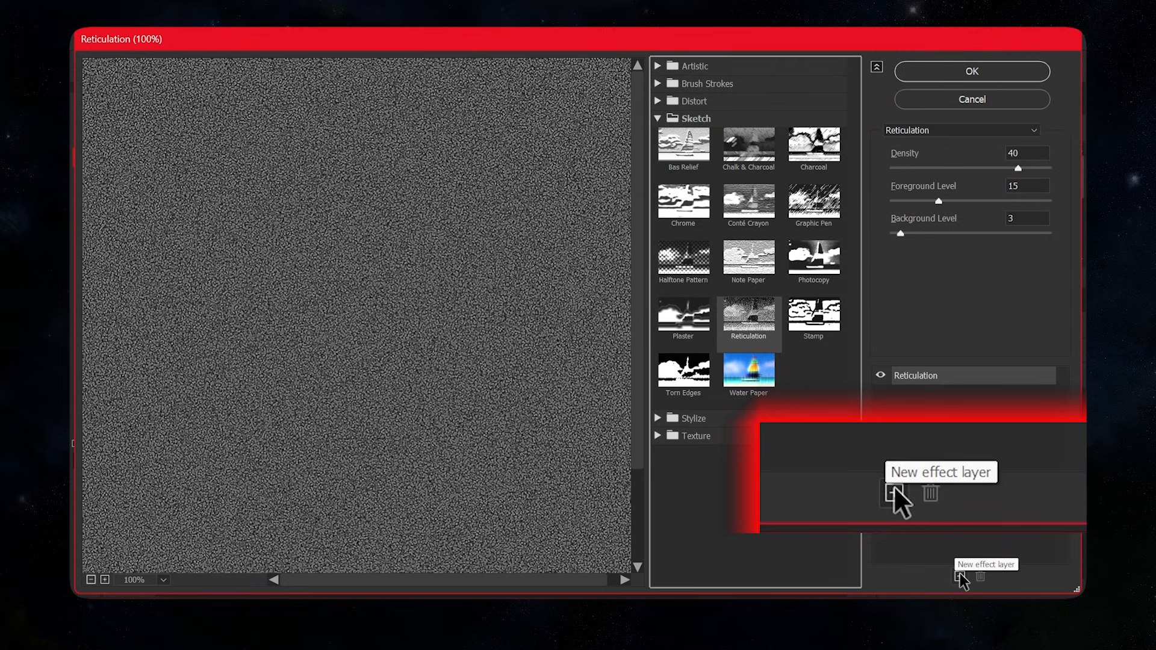
left_click(894, 494)
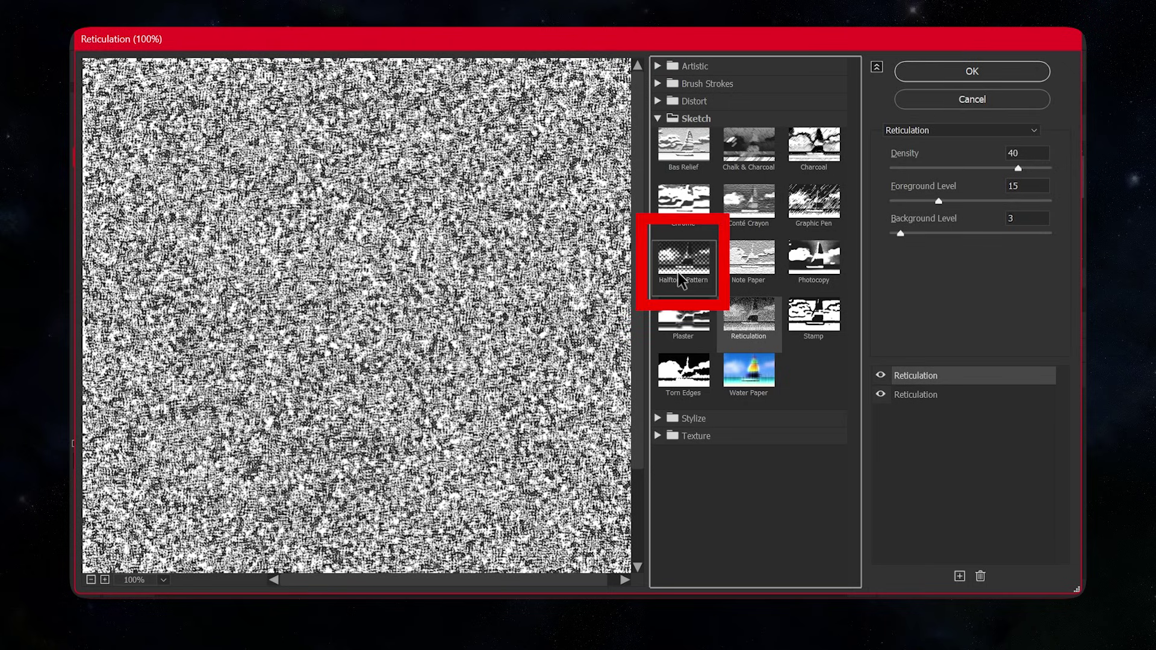
Step: Set the second effect to Halftone Pattern, Dot type, Size 2, Contrast 11, and commit the filter gallery
left_click(682, 261)
type("11")
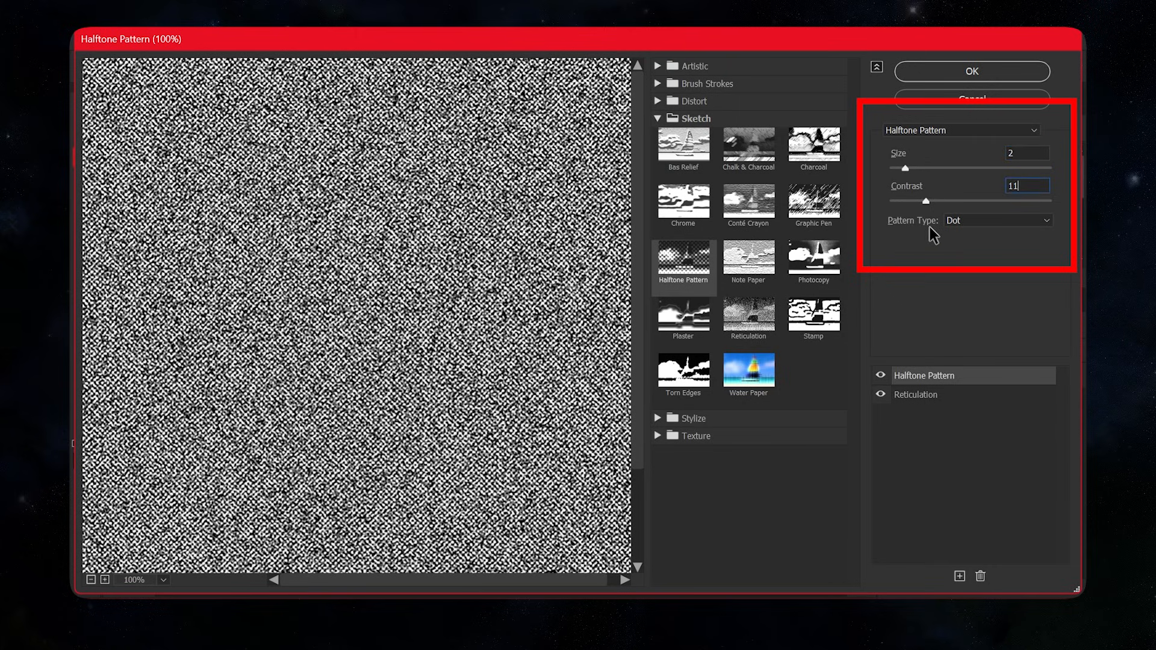
left_click(971, 71)
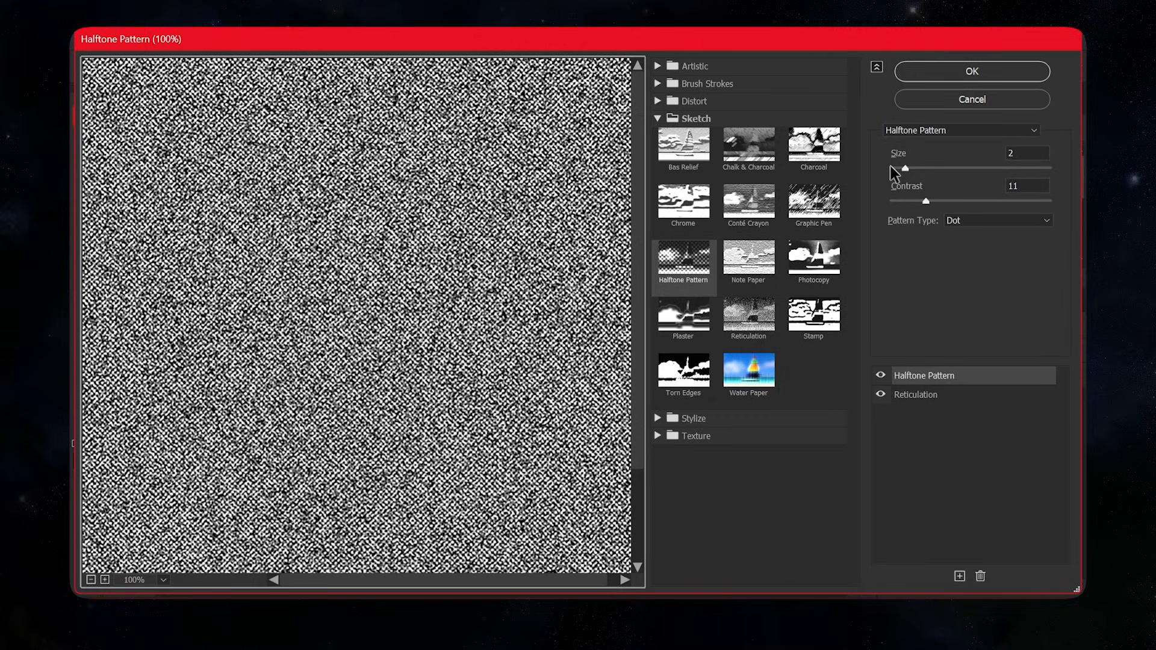
left_click(970, 71)
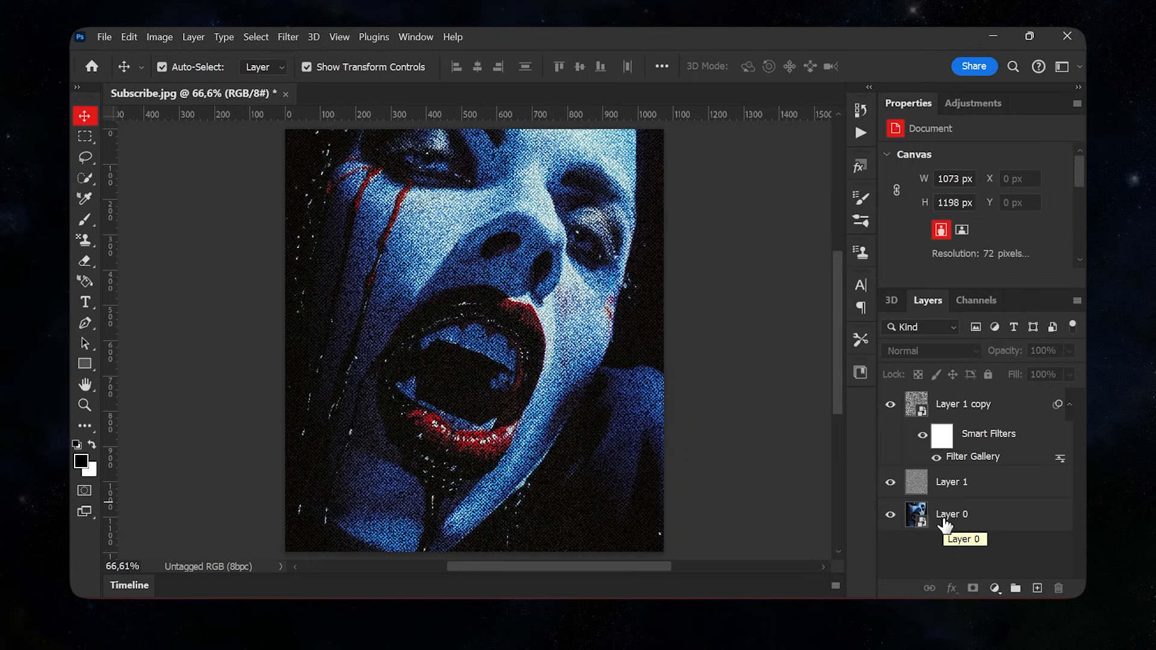
Step: Merge the layers onto the portrait and add a Threshold adjustment at level 70
left_click(958, 514)
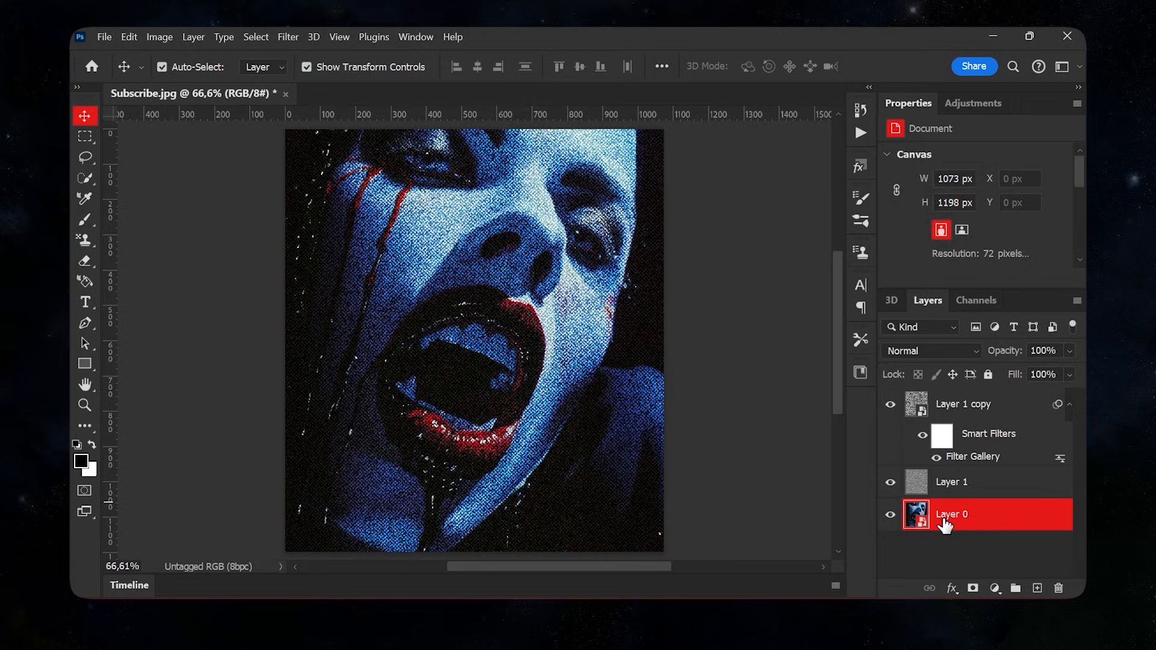
left_click(951, 514)
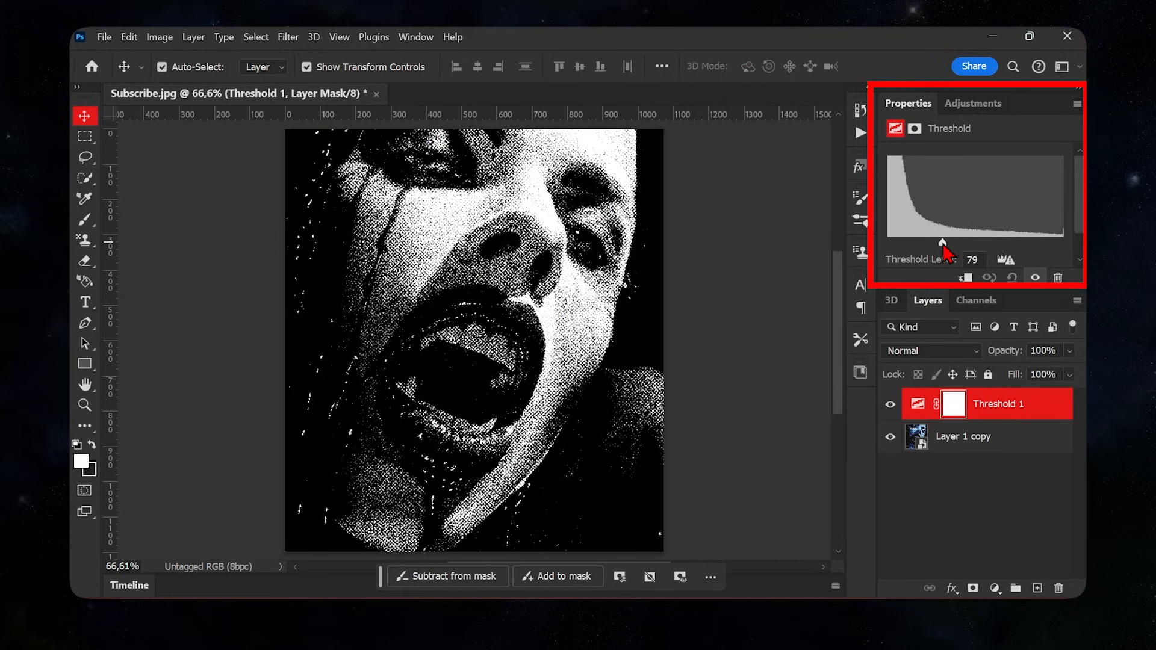
triple_click(972, 259)
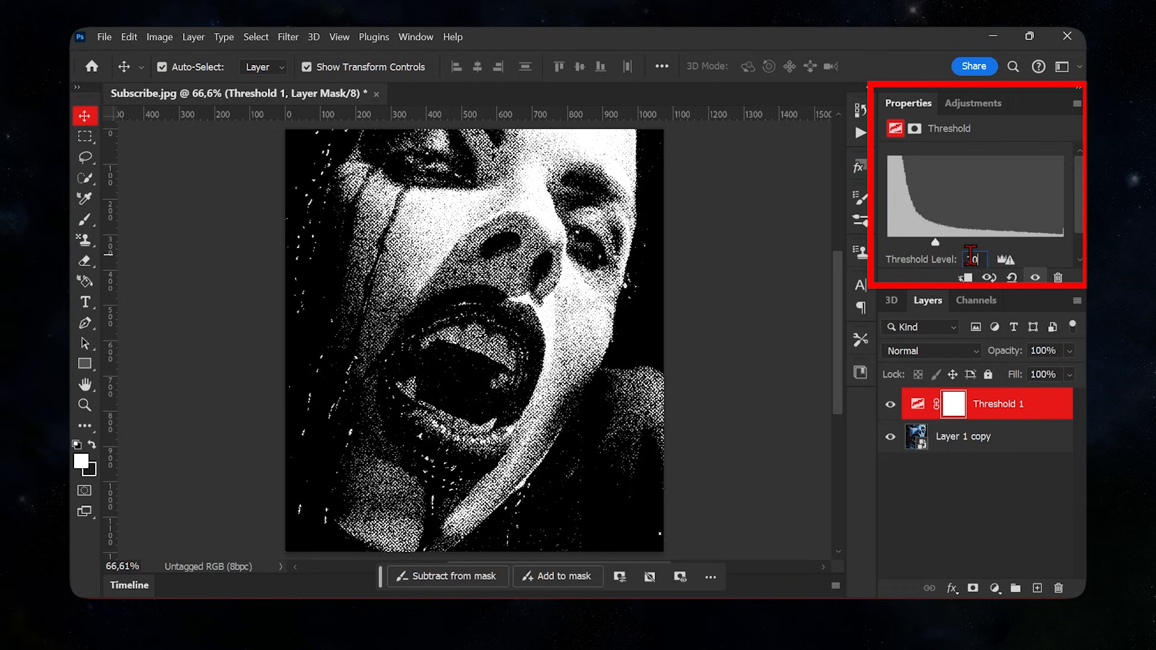
type("70")
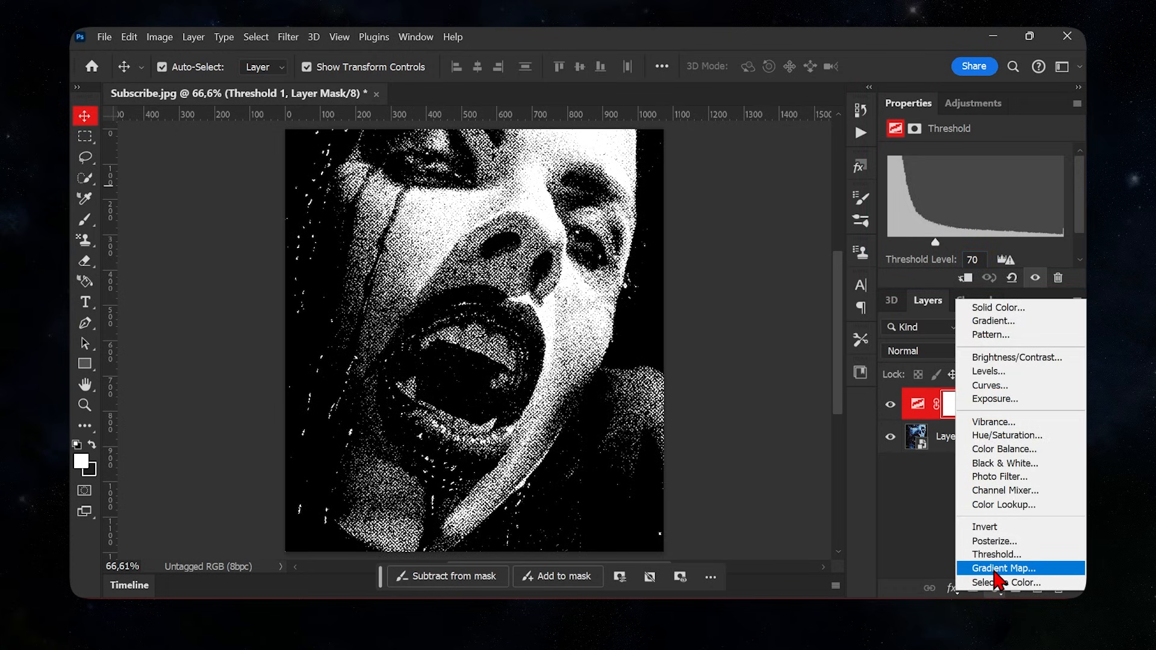
Step: Add a Gradient Map adjustment with a black-to-green preset above the Threshold layer
left_click(1003, 568)
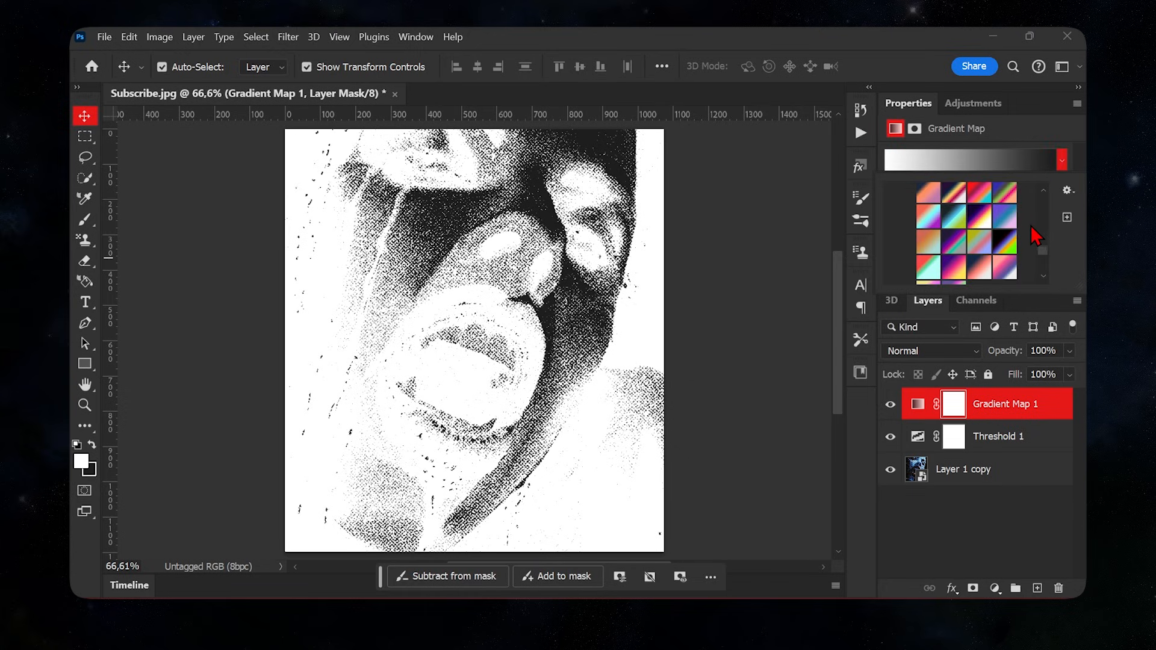
left_click(1014, 231)
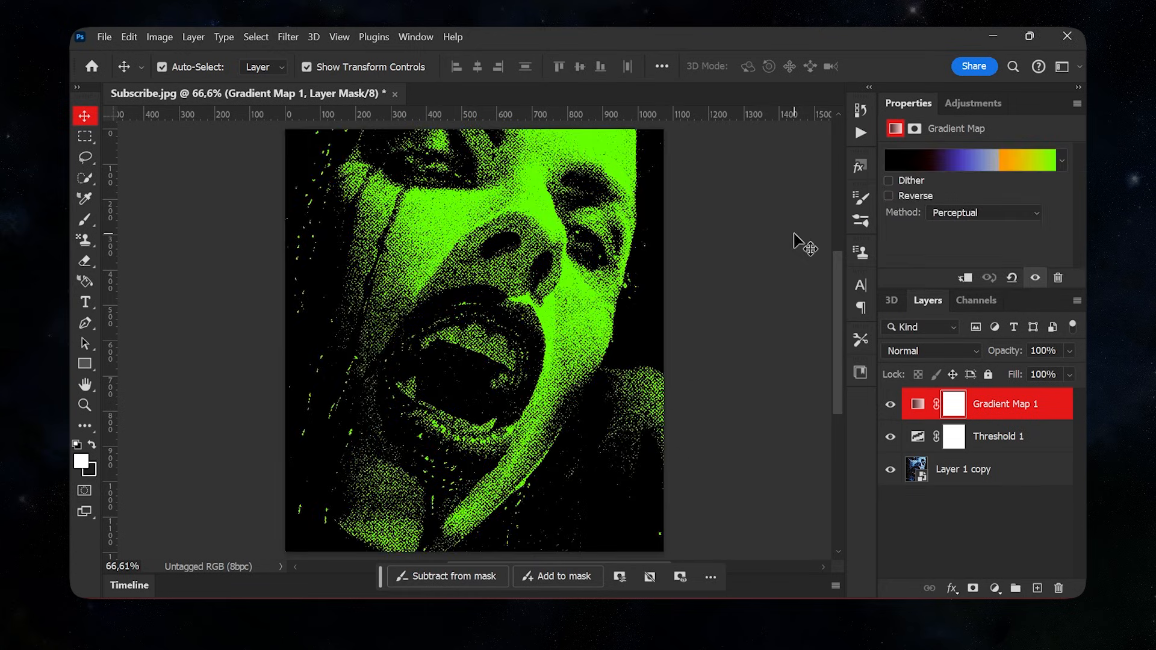